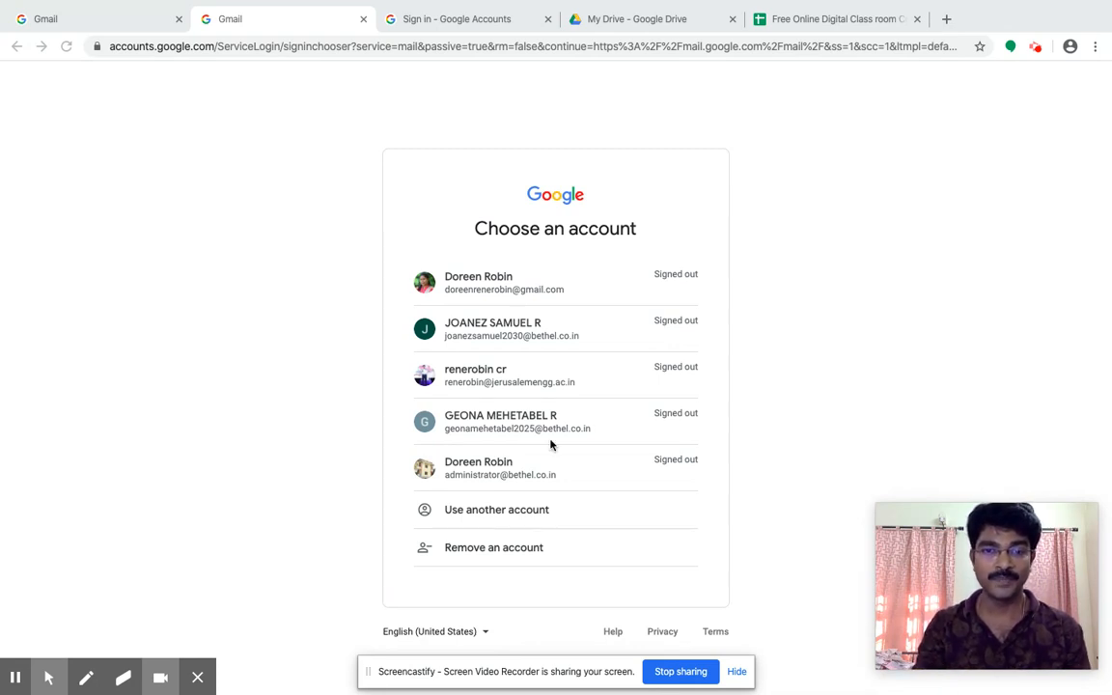
pyautogui.moveTo(493, 382)
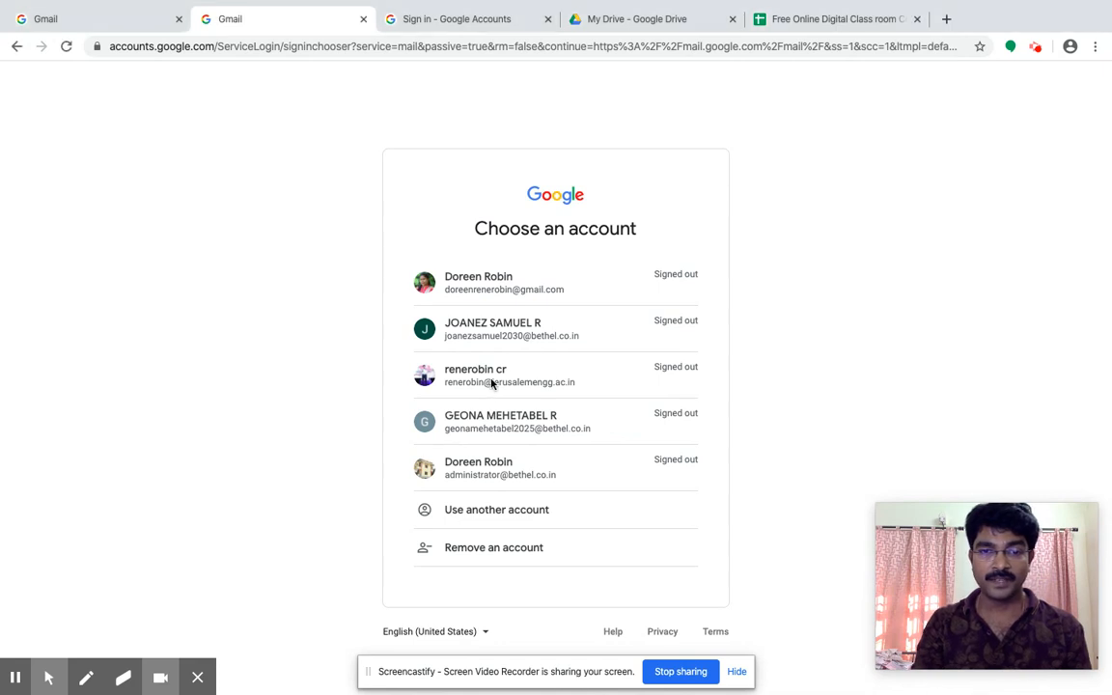
# - Sign in to the third-listed work account, re-entering the password after the wrong-password error
pyautogui.click(475, 375)
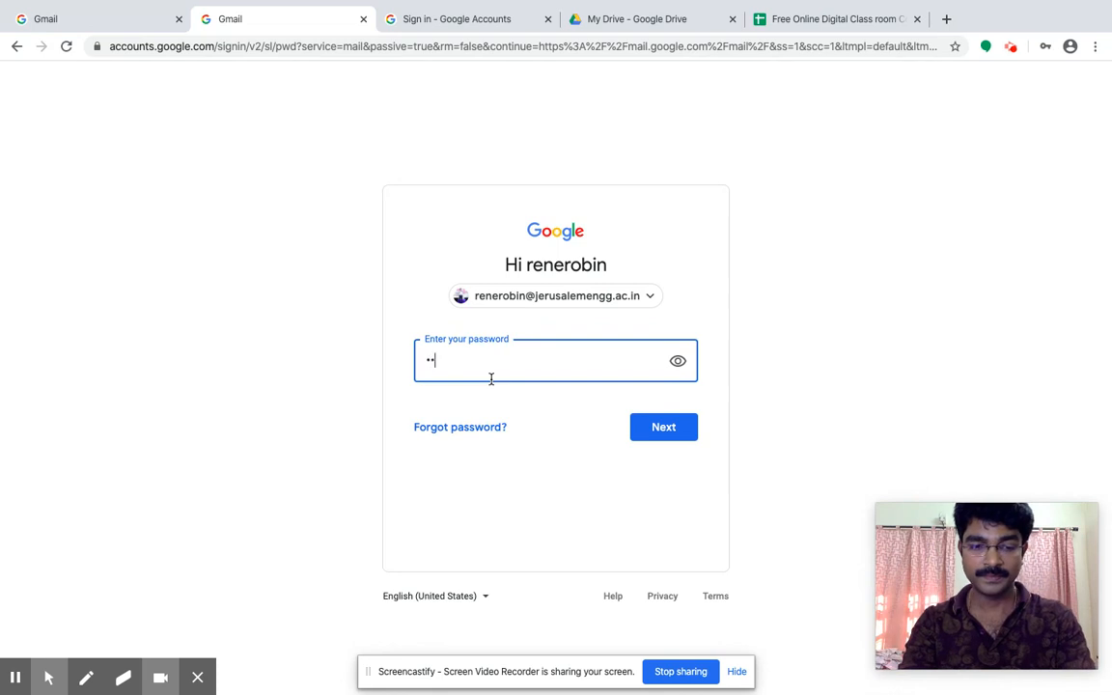
pyautogui.write('••••••')
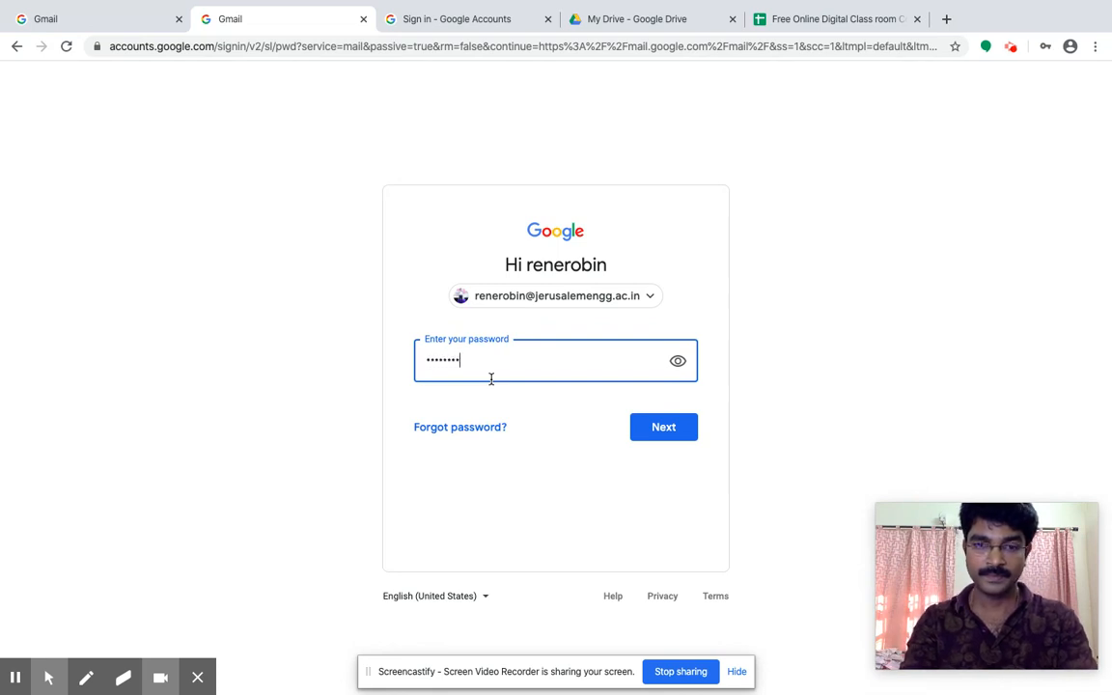
pyautogui.click(663, 427)
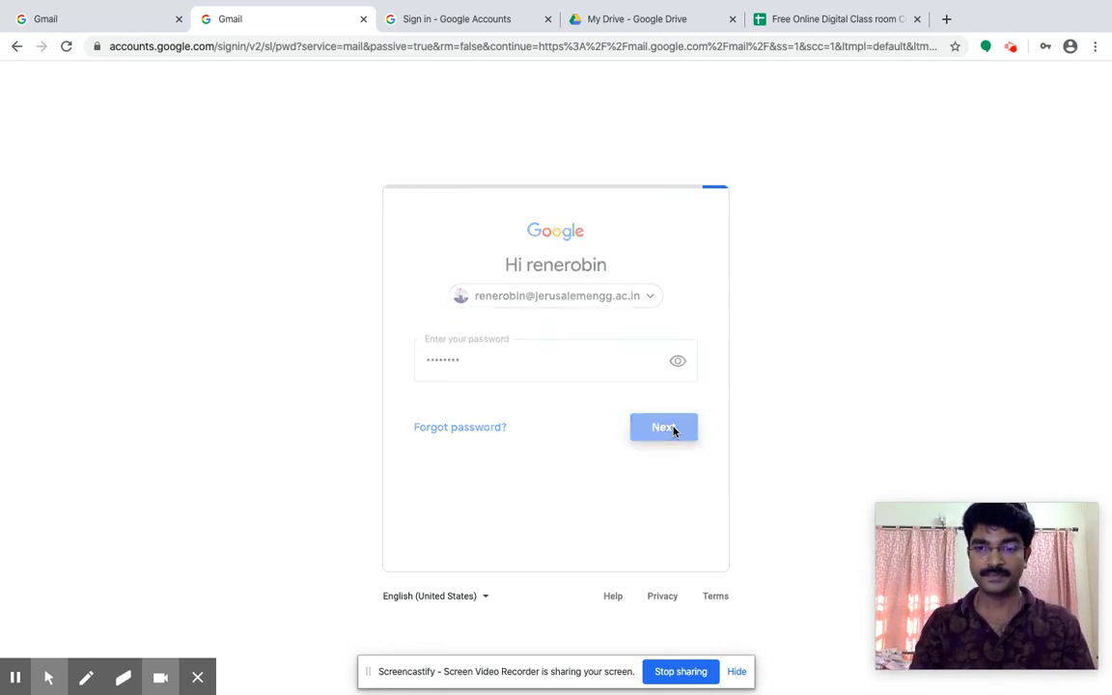
pyautogui.click(663, 426)
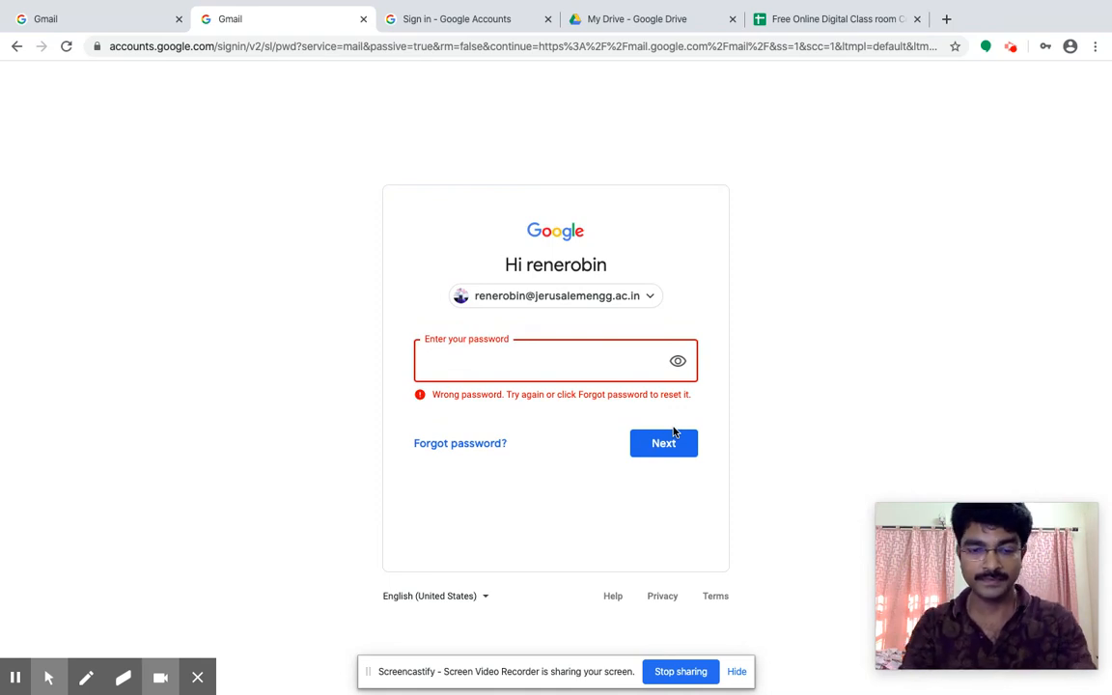
pyautogui.write('•')
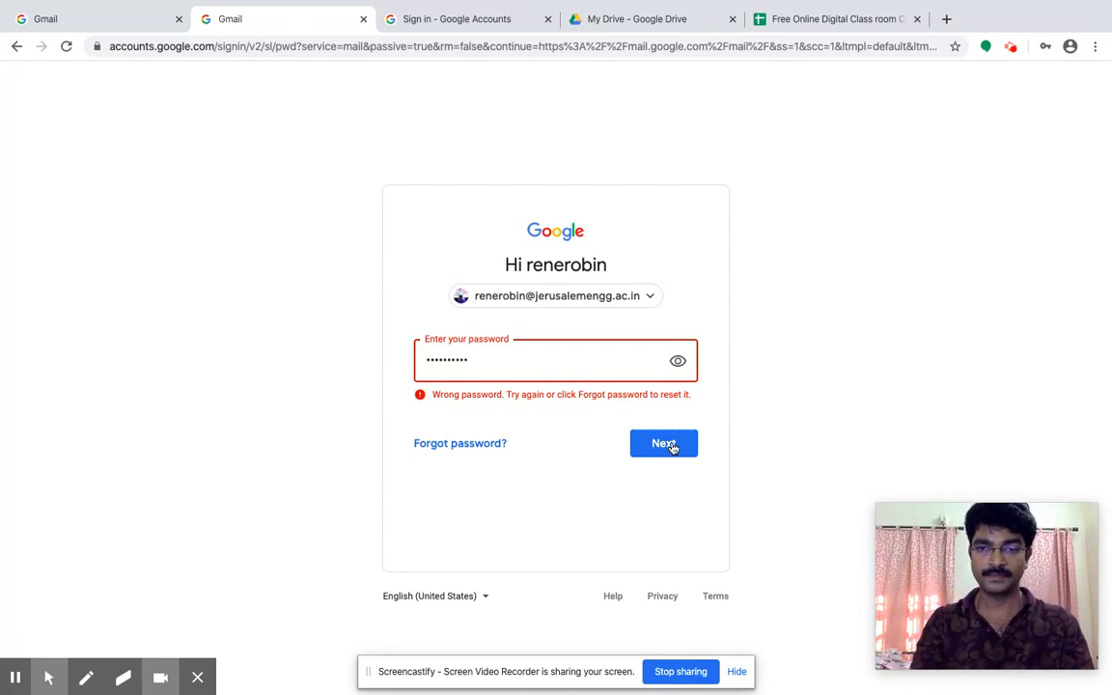
pyautogui.click(663, 443)
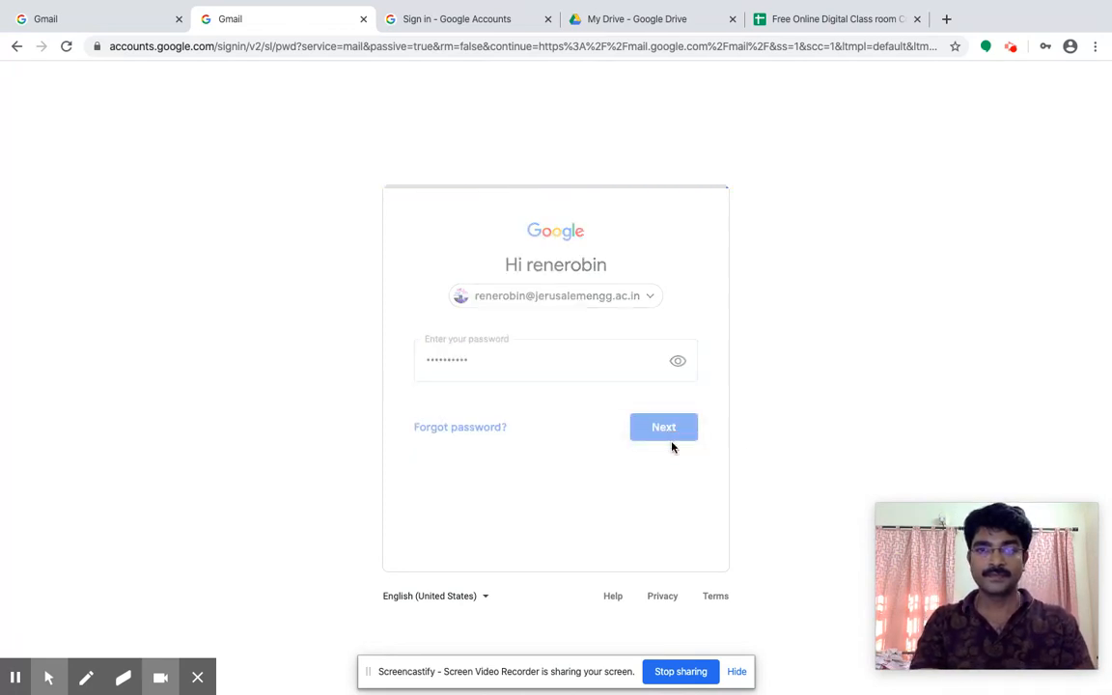
pyautogui.click(663, 426)
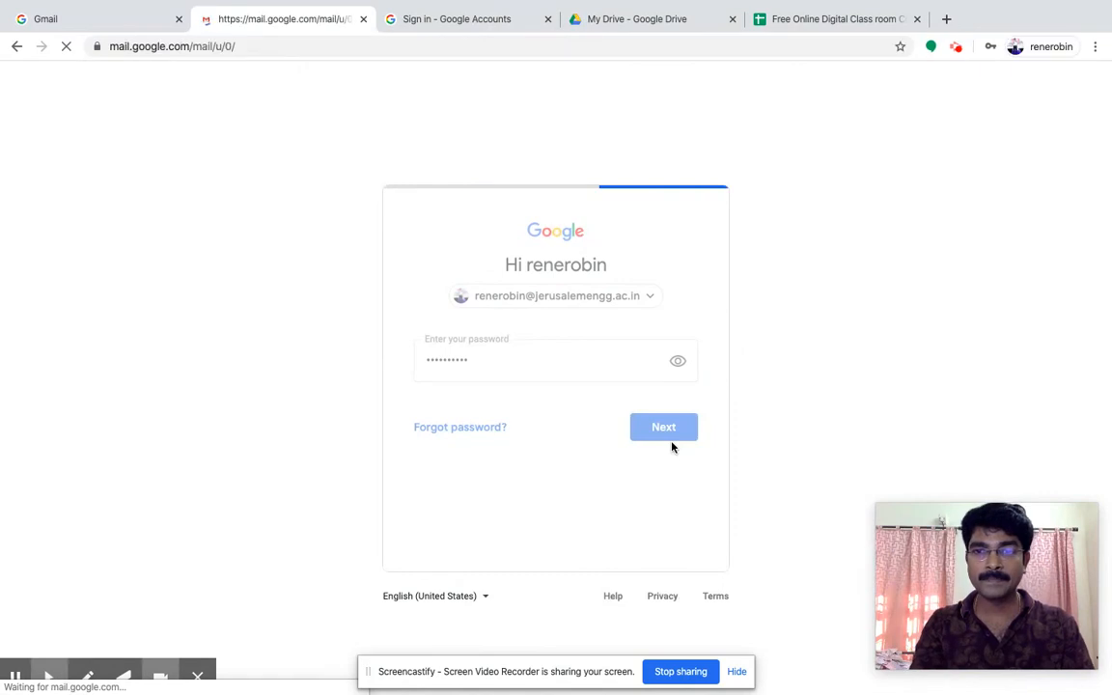
pyautogui.click(663, 427)
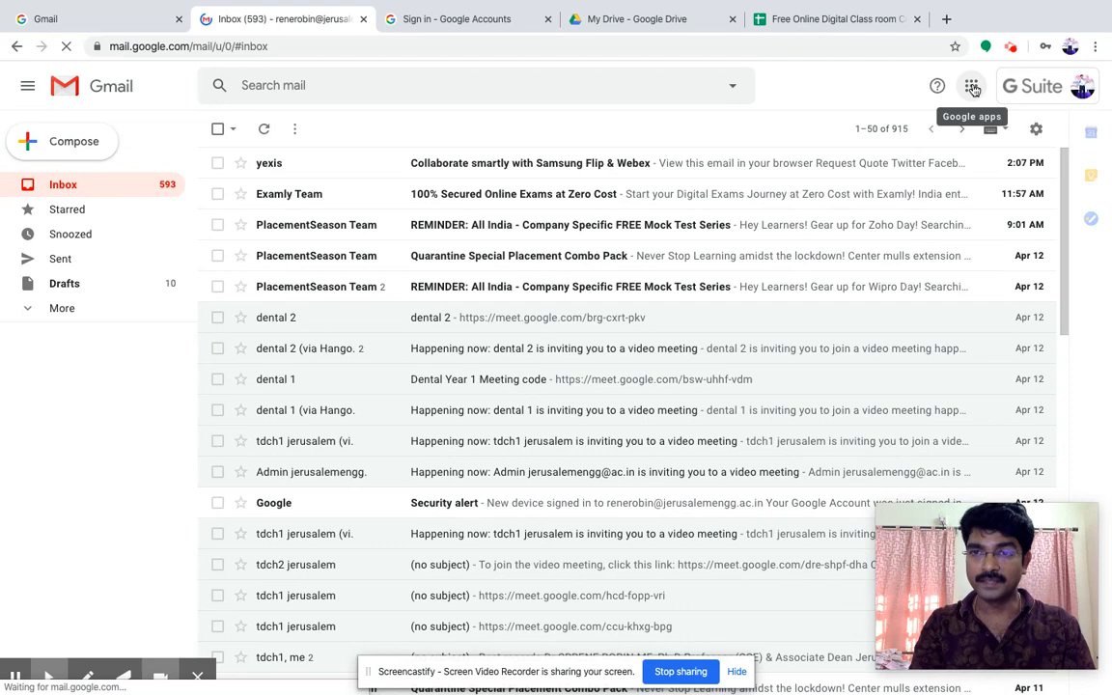
# - Launch Google Classroom from the Google apps panel in Gmail
pyautogui.click(971, 86)
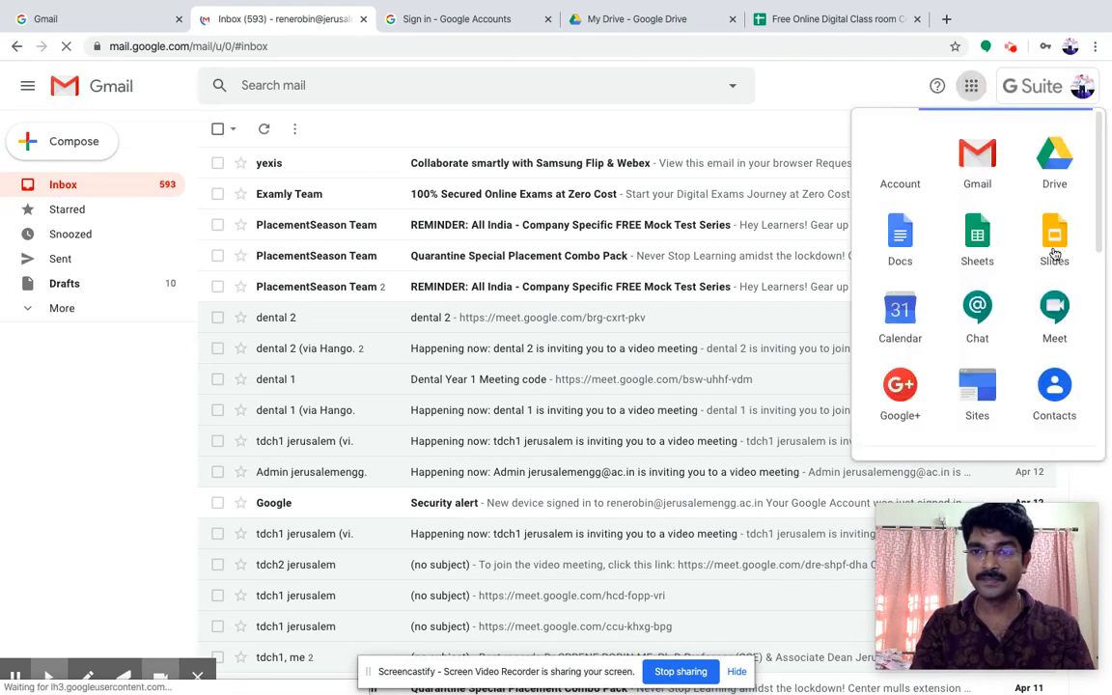
pyautogui.moveTo(1099, 236)
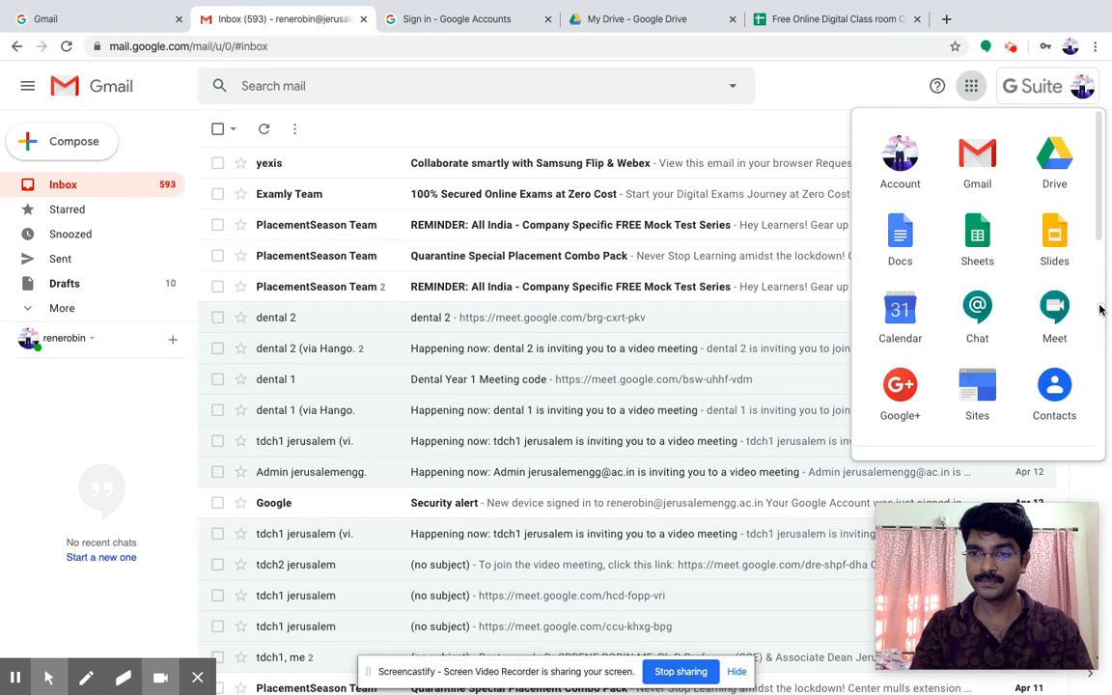
pyautogui.moveTo(1098, 230)
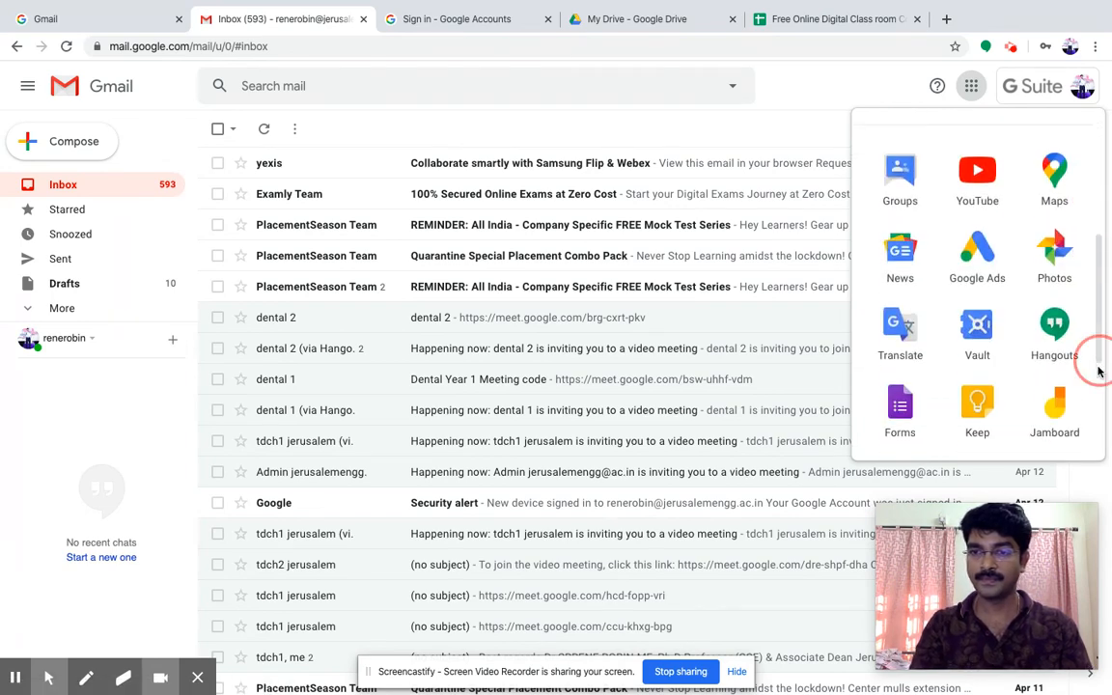
pyautogui.scroll(-3)
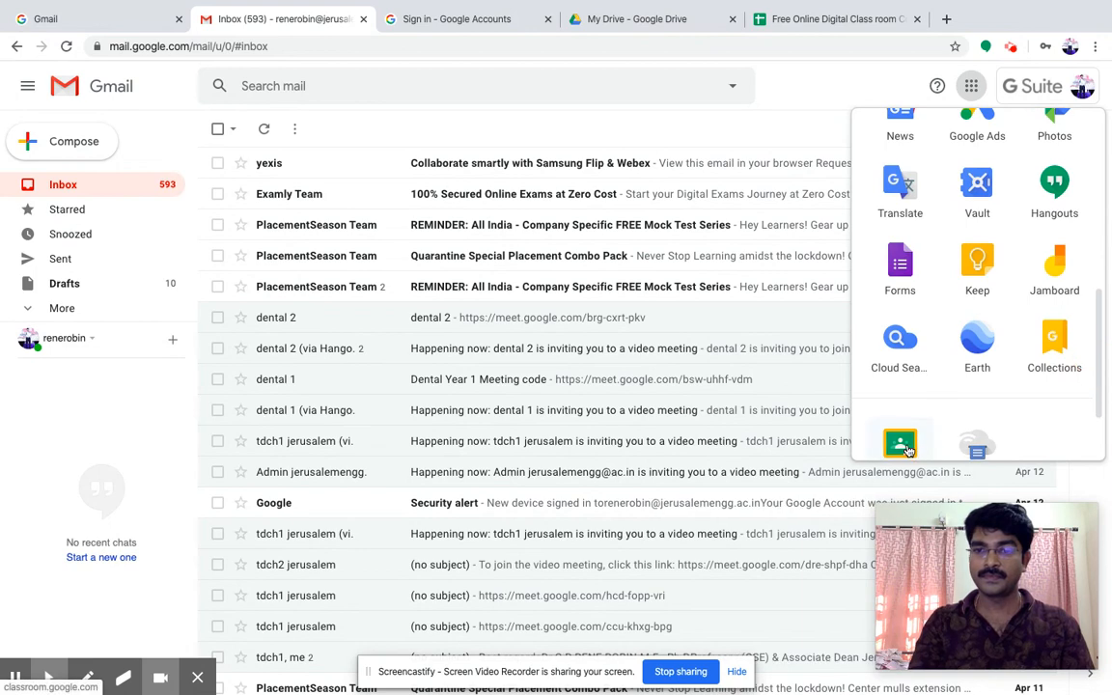
pyautogui.click(899, 444)
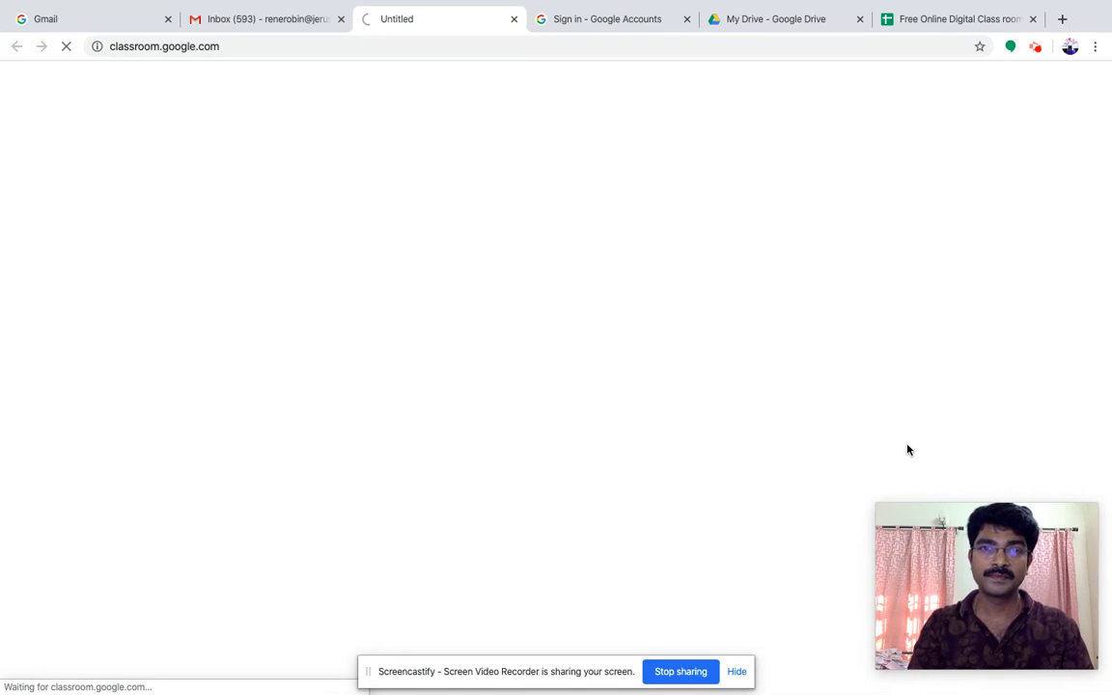
pyautogui.moveTo(646, 393)
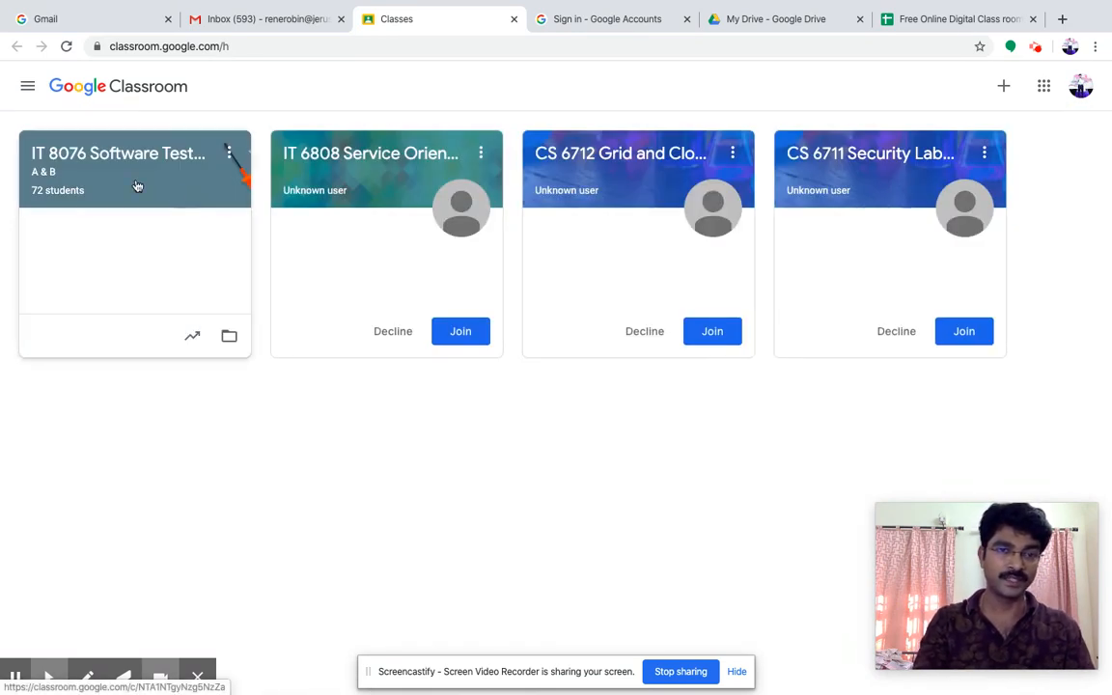
# - Enter the IT 8076 Software Testing class and bring up its class settings
pyautogui.click(118, 154)
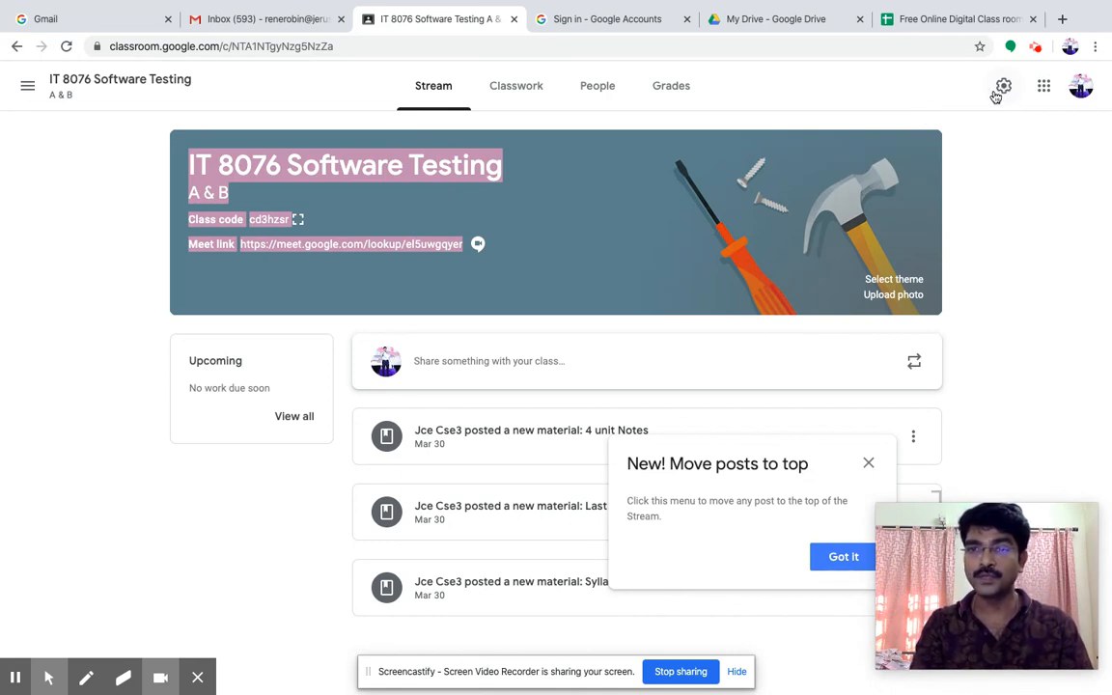
pyautogui.click(1002, 86)
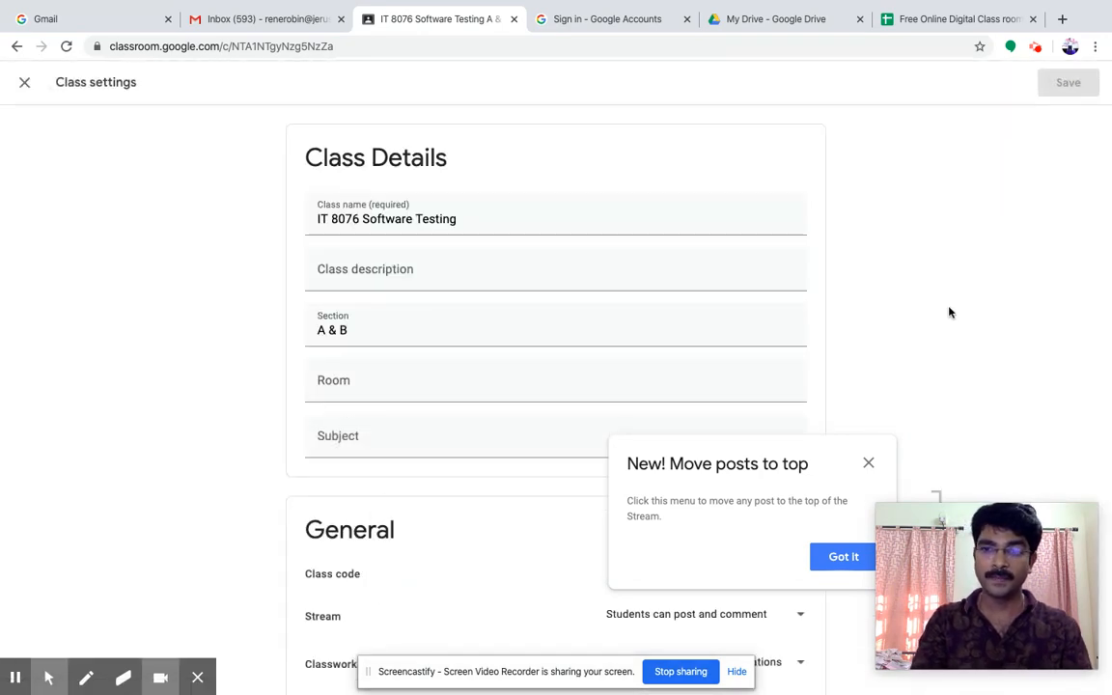
# - Dismiss the Move posts tip, set the Meet link Visible to students, and save the settings
pyautogui.scroll(-3)
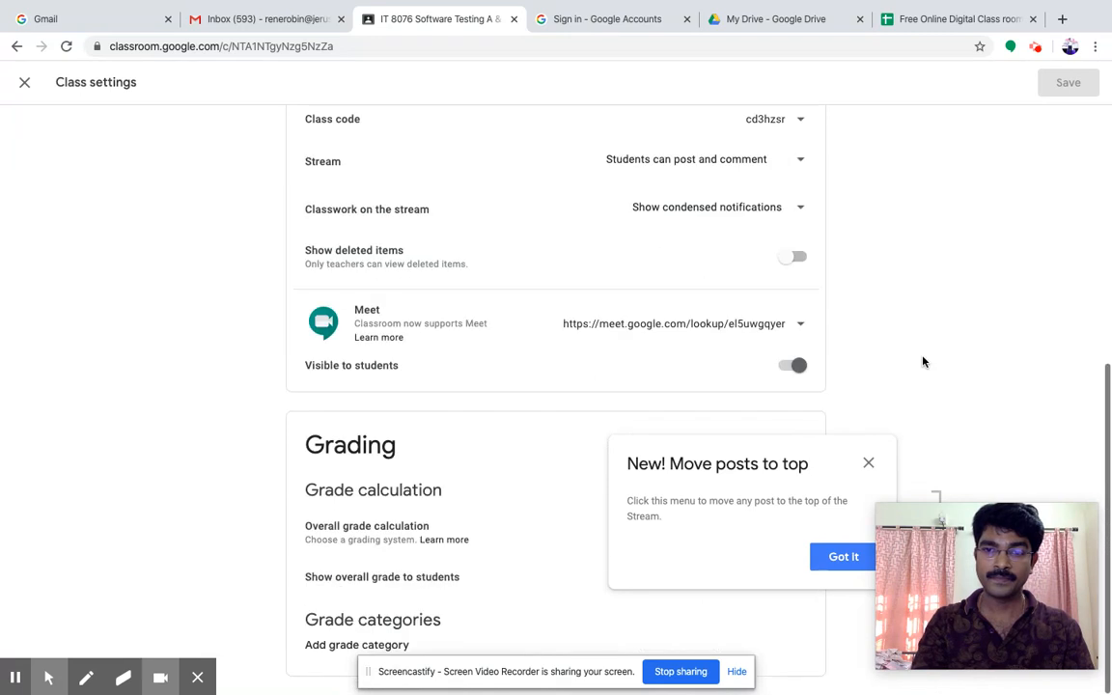
pyautogui.click(843, 556)
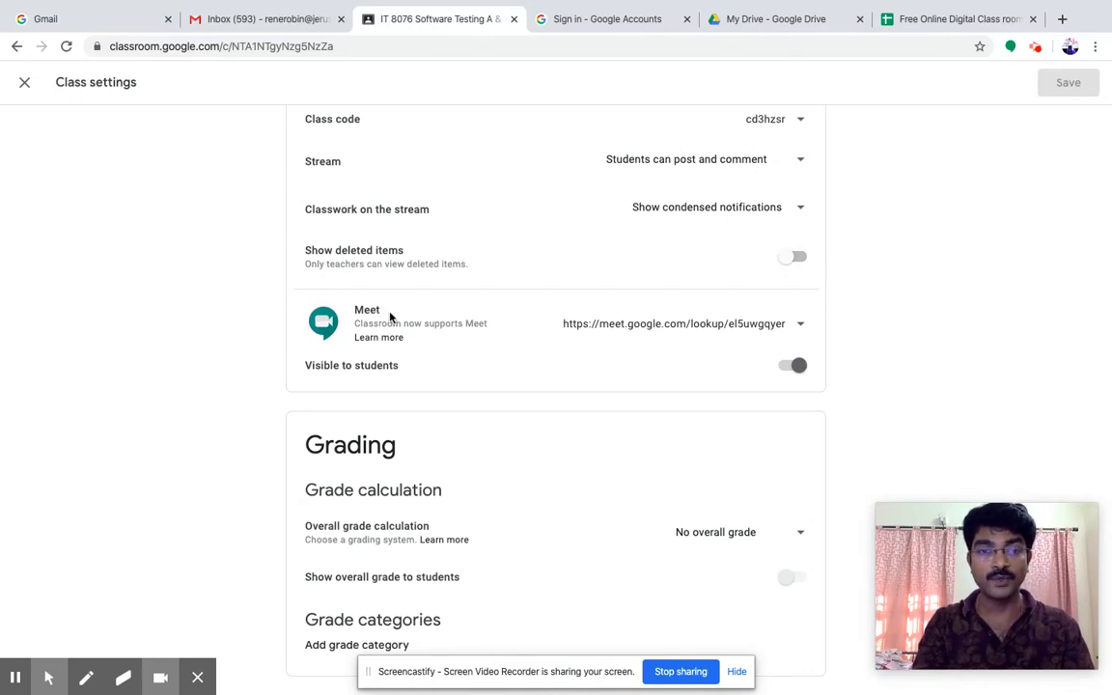
pyautogui.moveTo(610, 345)
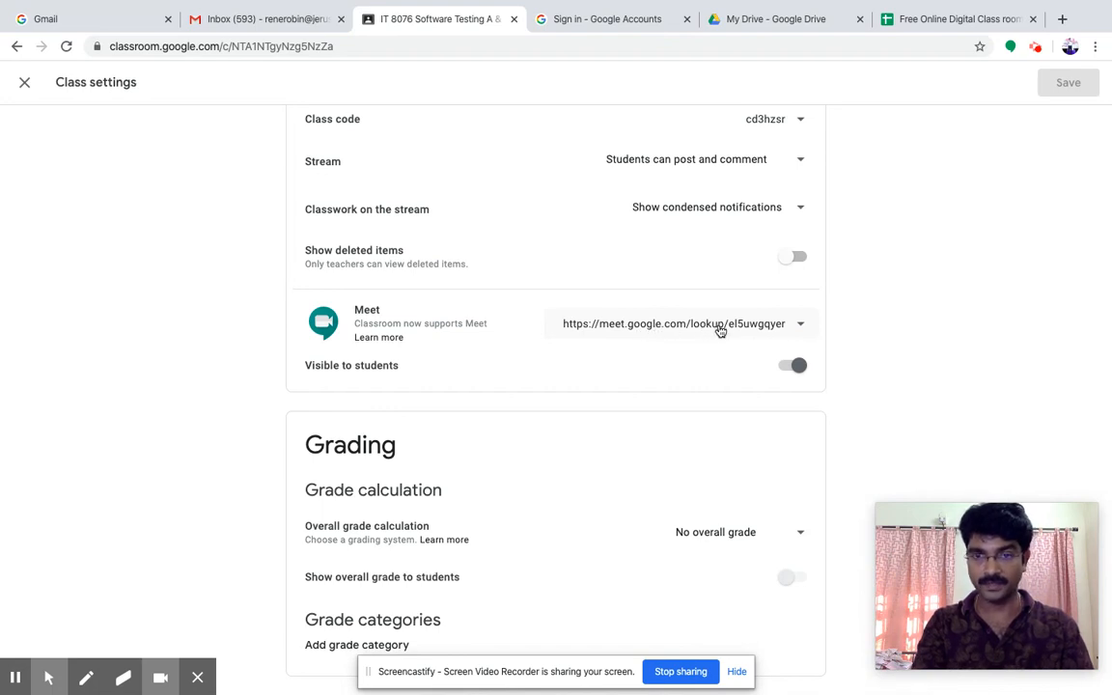
pyautogui.click(792, 365)
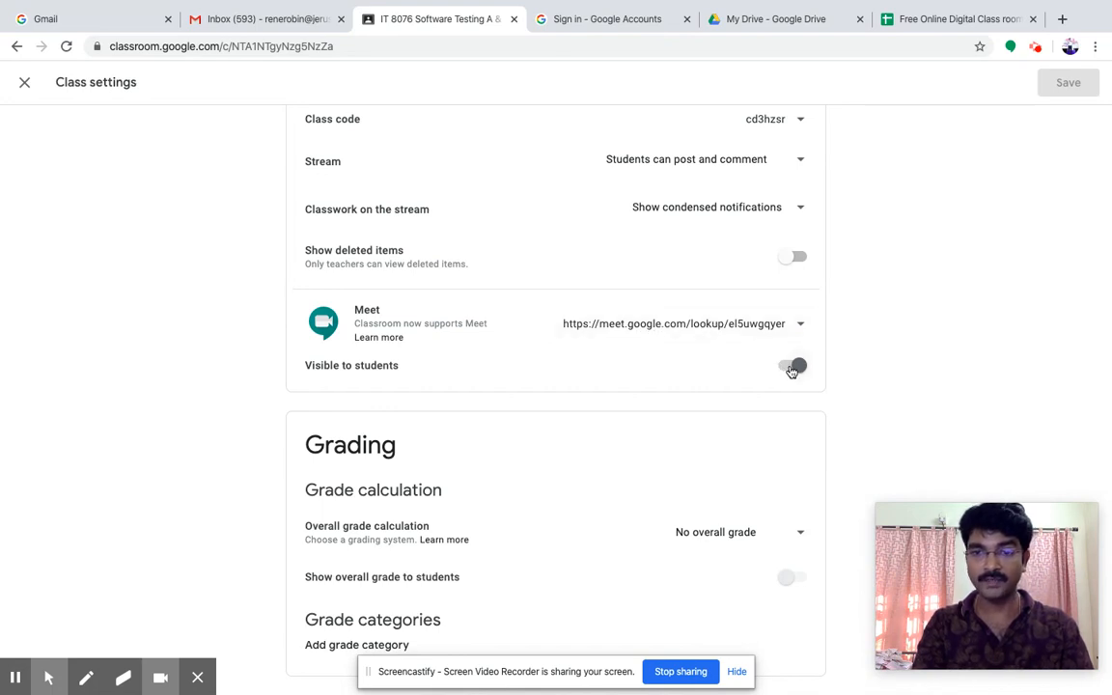
pyautogui.click(792, 365)
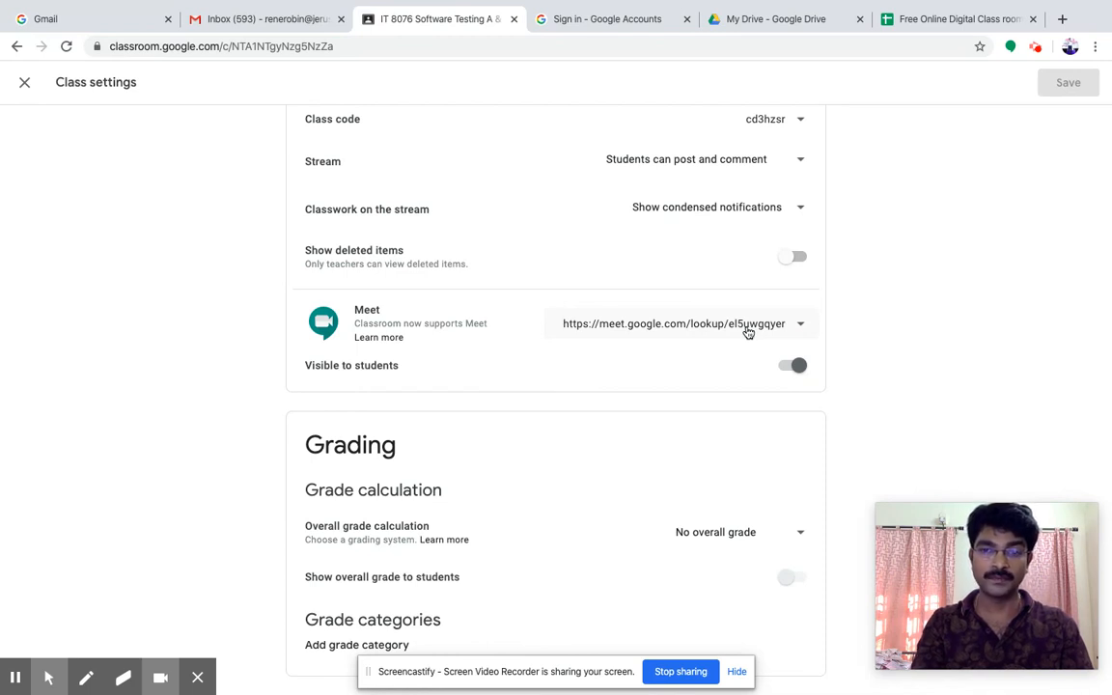
pyautogui.click(792, 365)
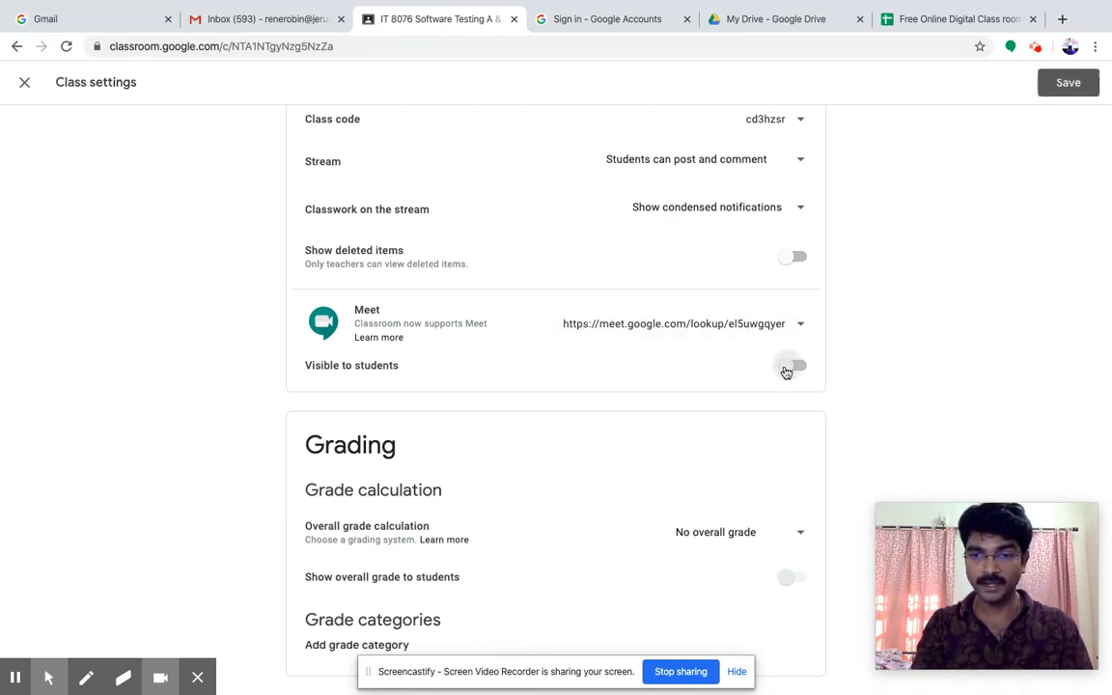
pyautogui.click(792, 365)
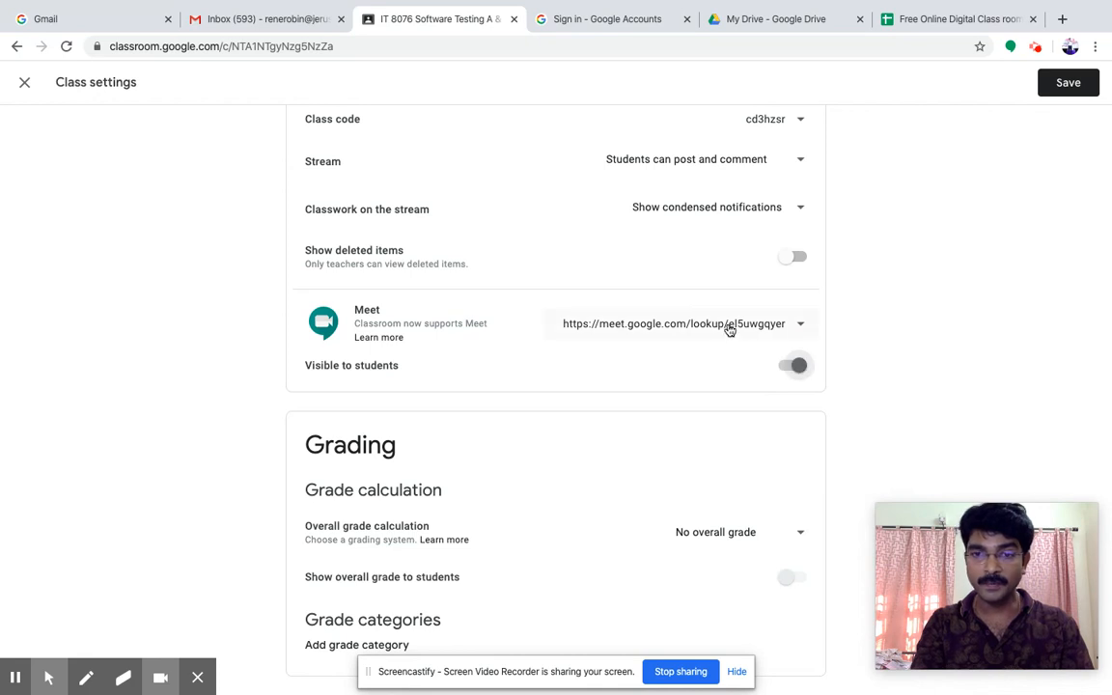
pyautogui.moveTo(705, 328)
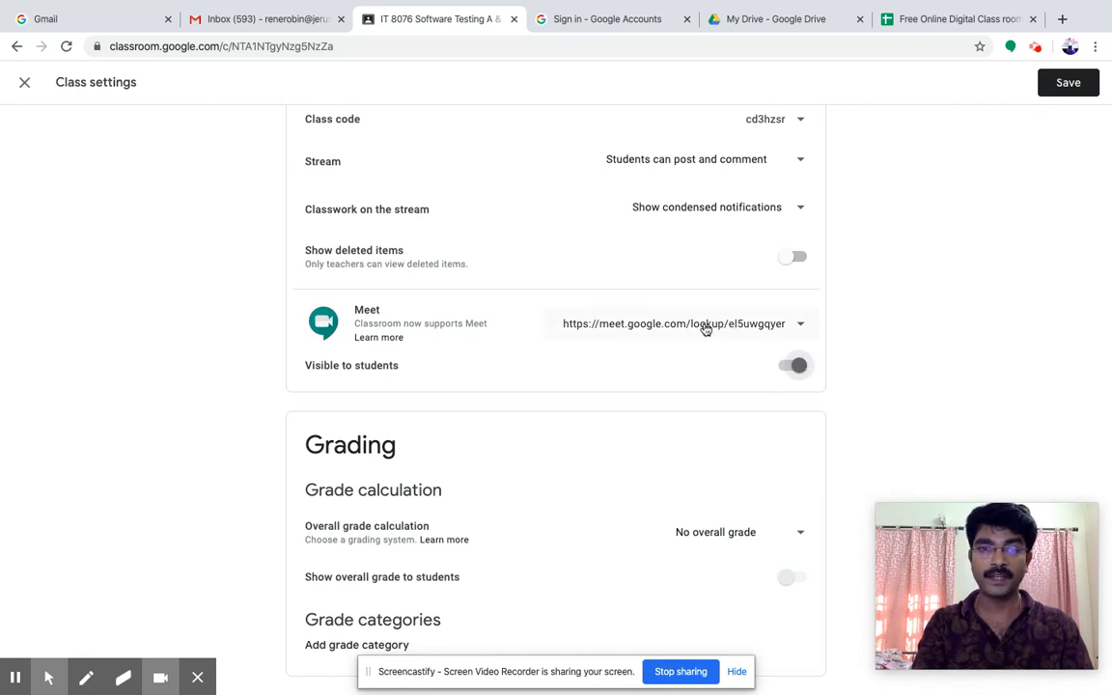
pyautogui.moveTo(668, 346)
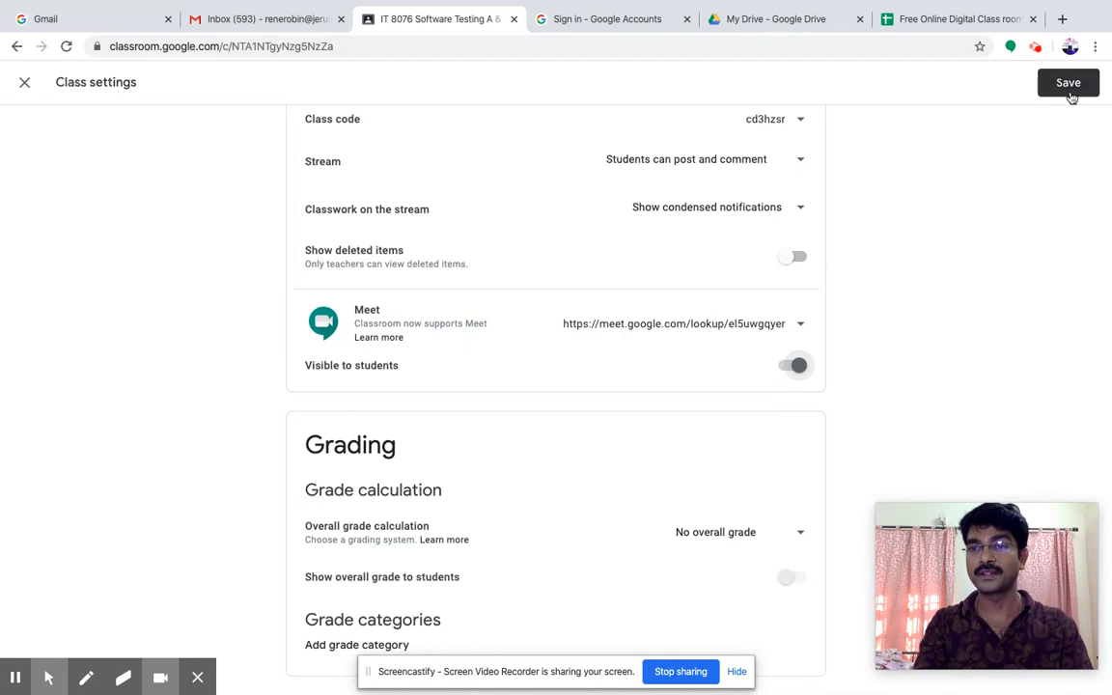
pyautogui.click(1067, 82)
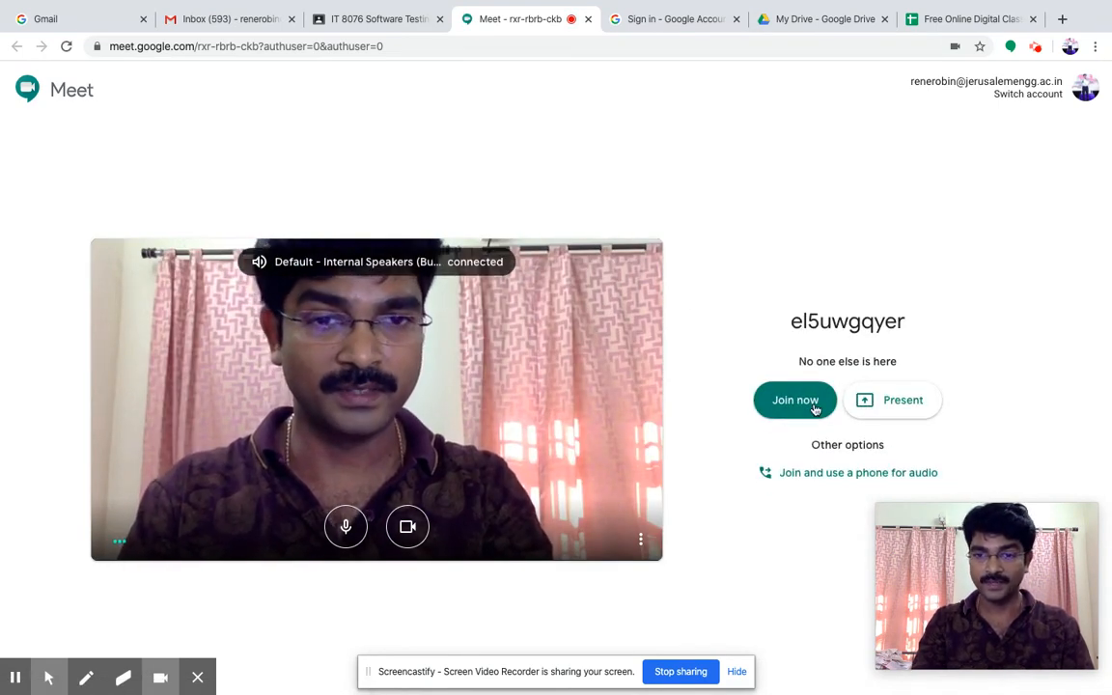
# - Join the el5uwgqyer meeting and close the Add others details dialog
pyautogui.click(794, 399)
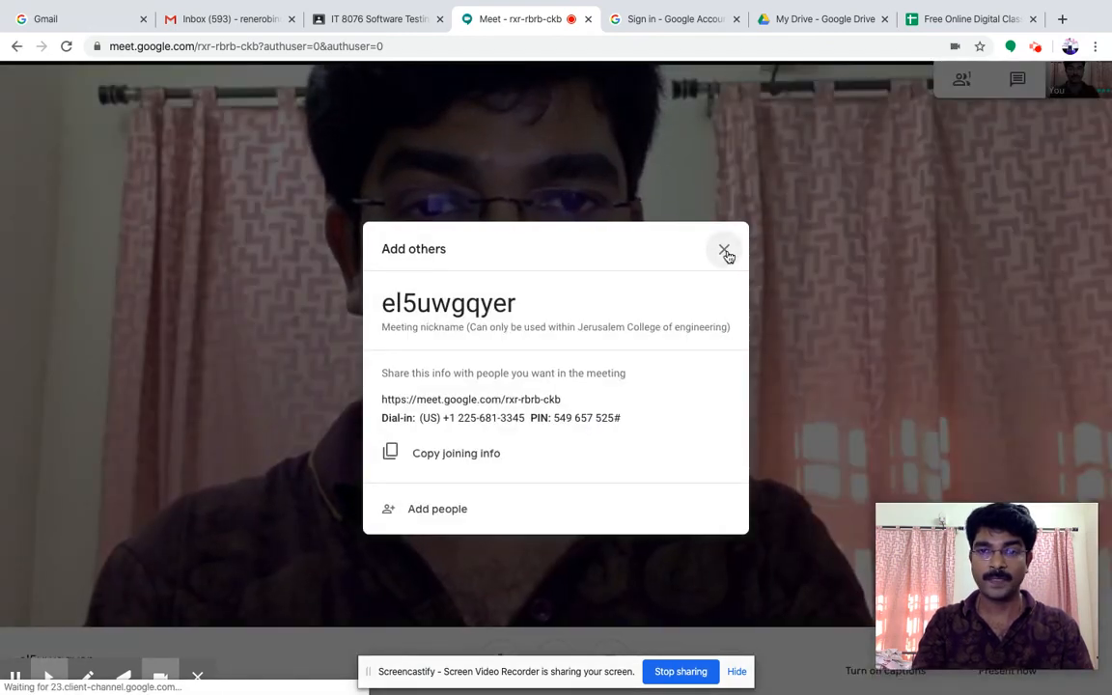
pyautogui.click(725, 251)
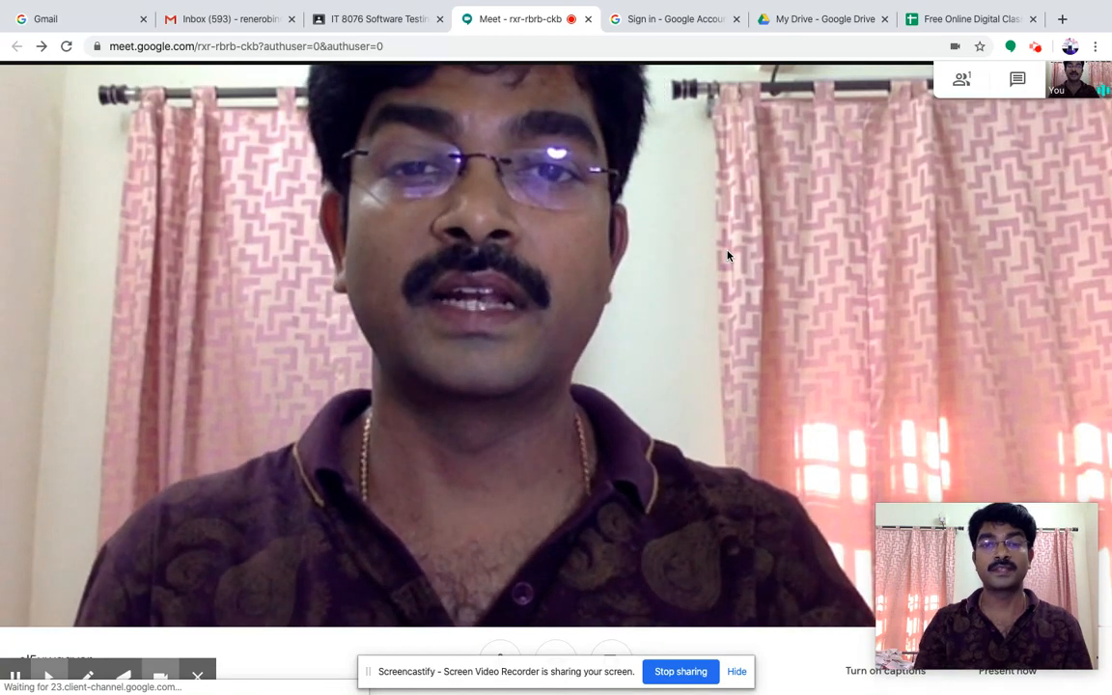